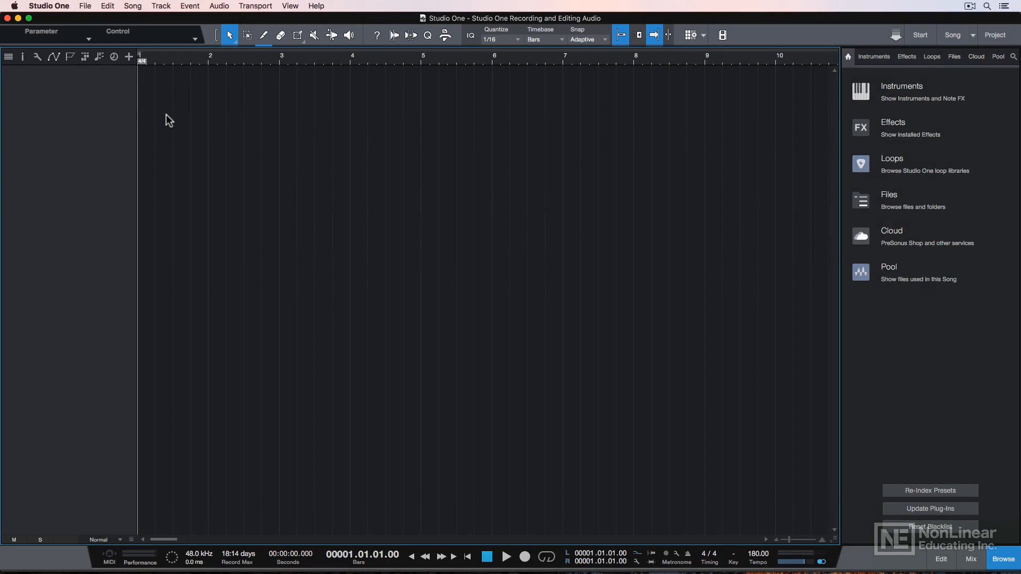
{"action": "mouse_move", "coordinate": [934, 45]}
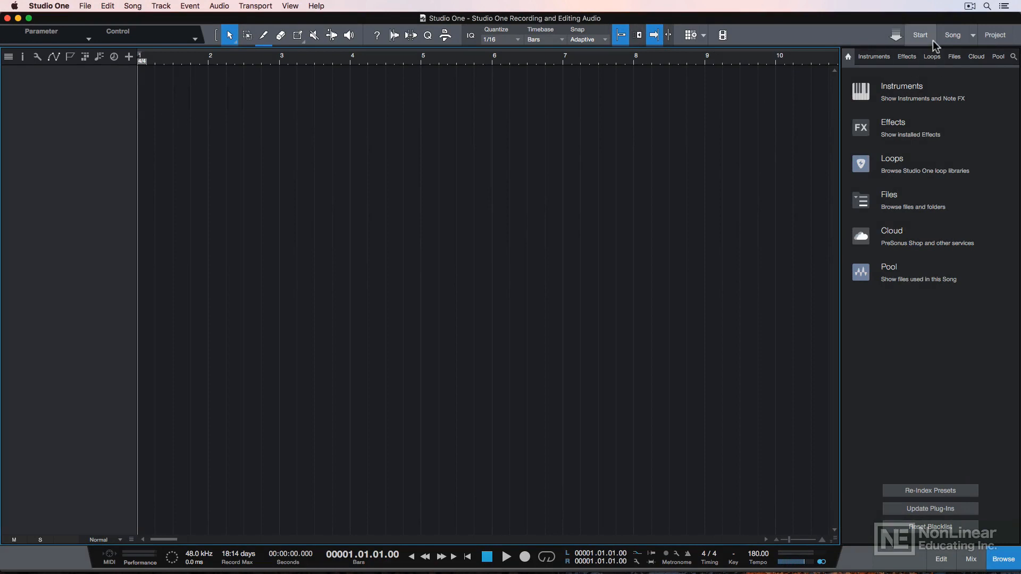
Reveal the Studio One application menu with its Preferences entry.
{"action": "left_click", "coordinate": [918, 34]}
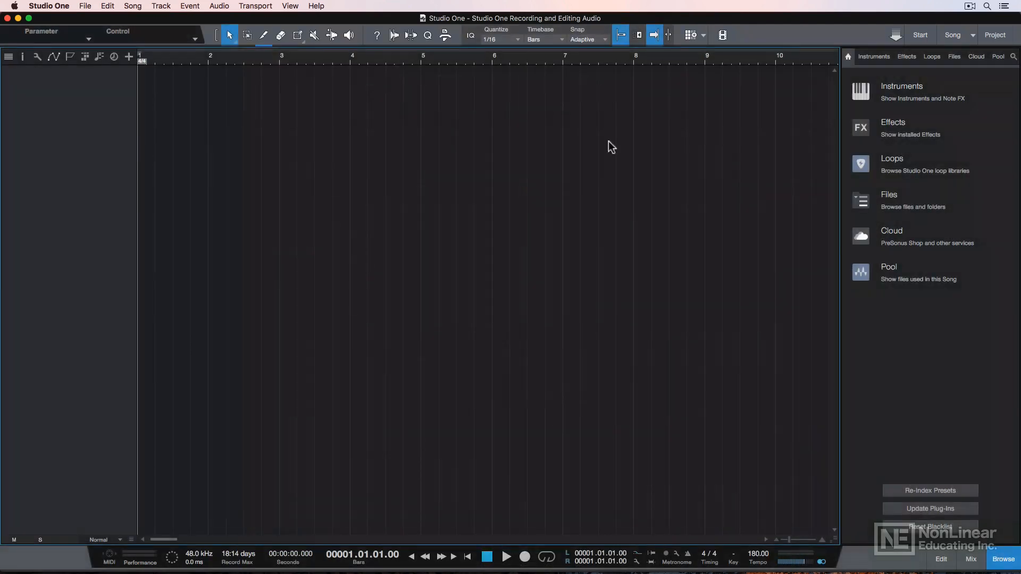
{"action": "left_click", "coordinate": [48, 6]}
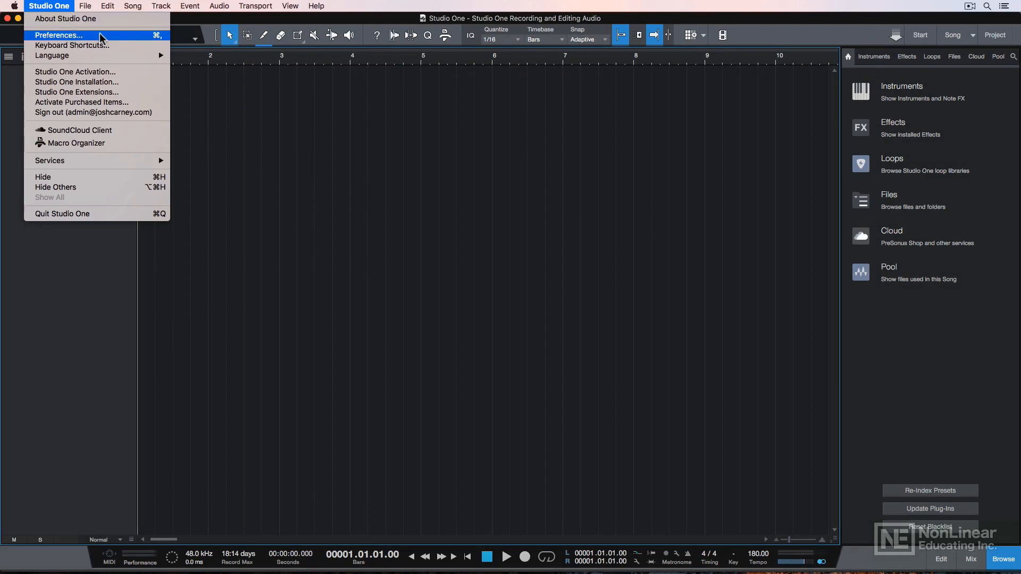
Show Audio Setup in Preferences, keeping Saffire as the playback device.
{"action": "left_click", "coordinate": [57, 35]}
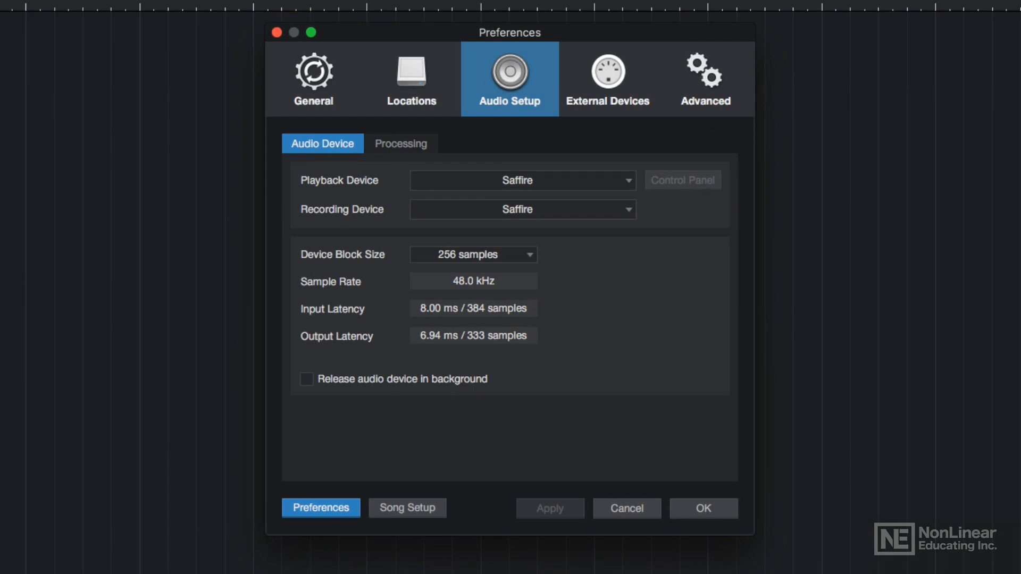
{"action": "mouse_move", "coordinate": [501, 68]}
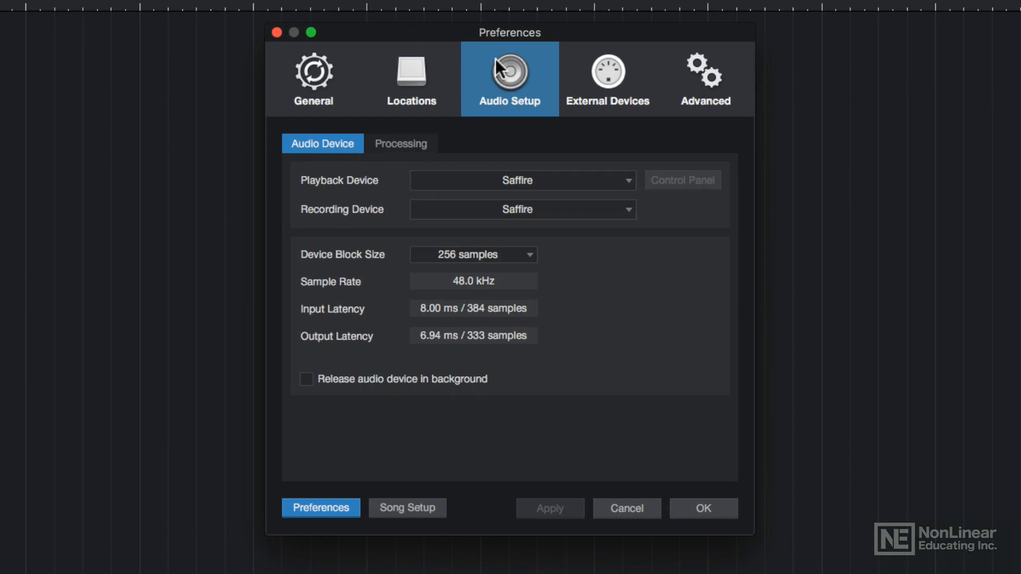
{"action": "mouse_move", "coordinate": [350, 148]}
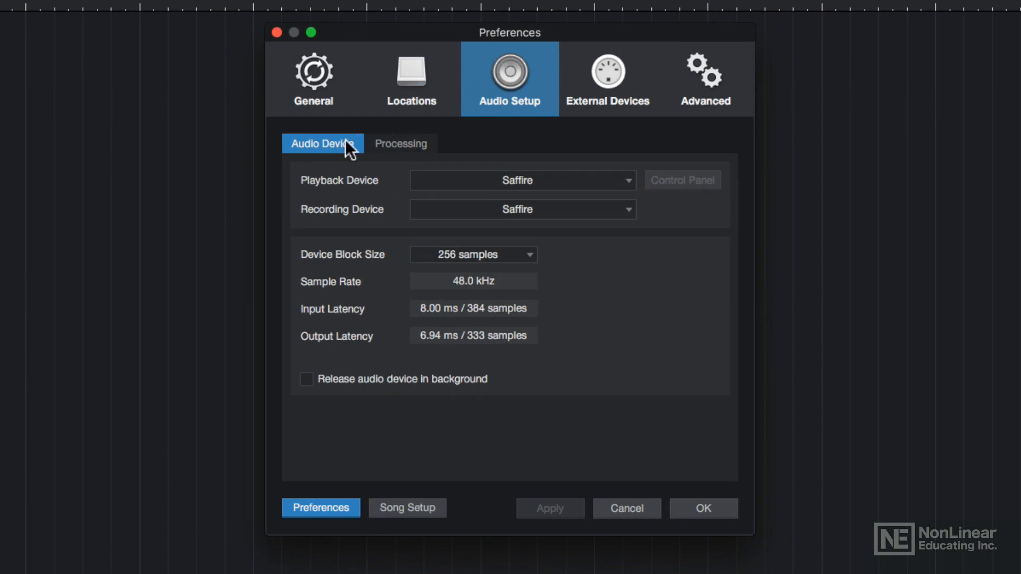
{"action": "left_click", "coordinate": [521, 180]}
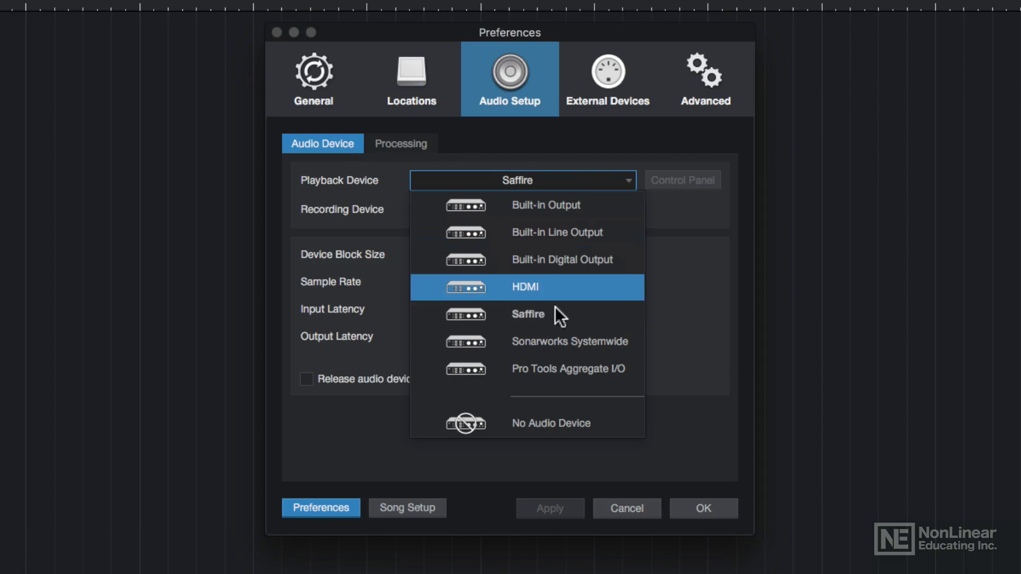
{"action": "left_click", "coordinate": [528, 314]}
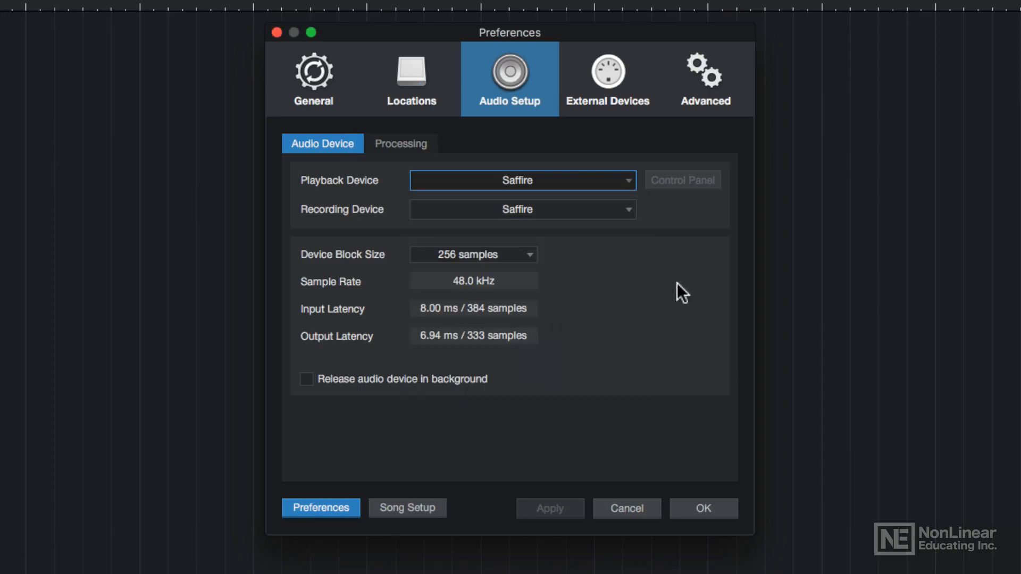
{"action": "mouse_move", "coordinate": [687, 292]}
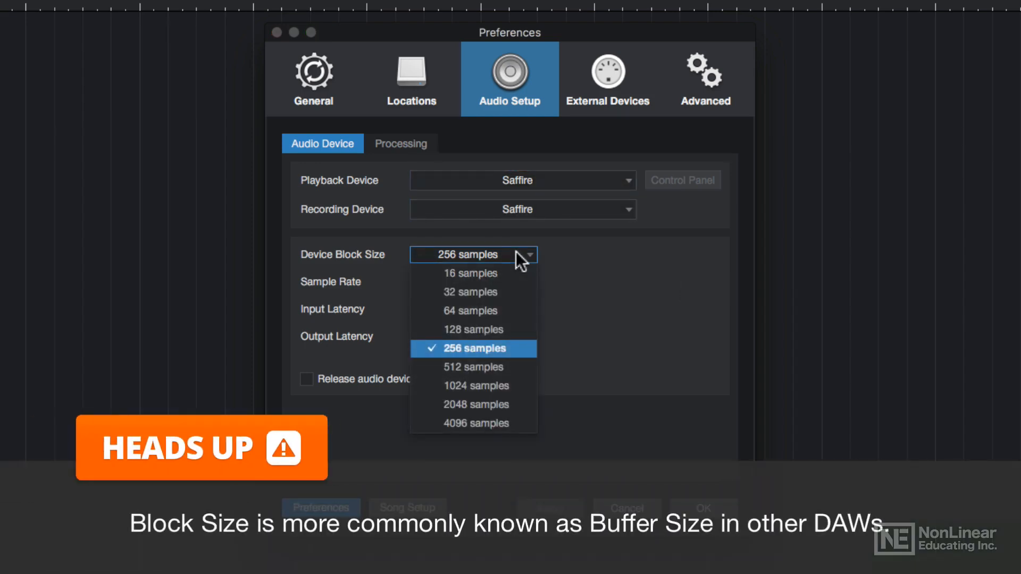
{"action": "mouse_move", "coordinate": [524, 261]}
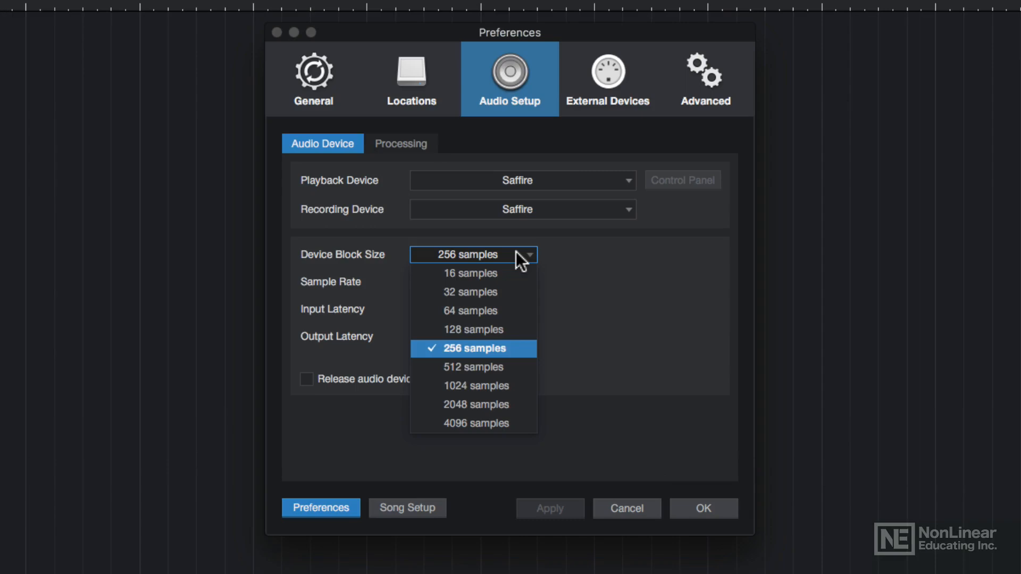
{"action": "mouse_move", "coordinate": [475, 405]}
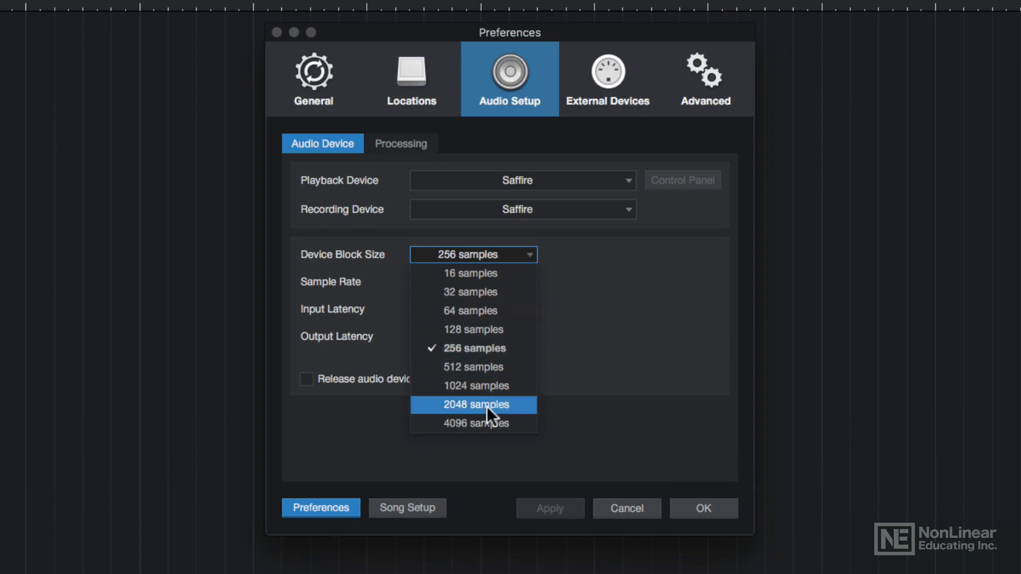
{"action": "mouse_move", "coordinate": [474, 423]}
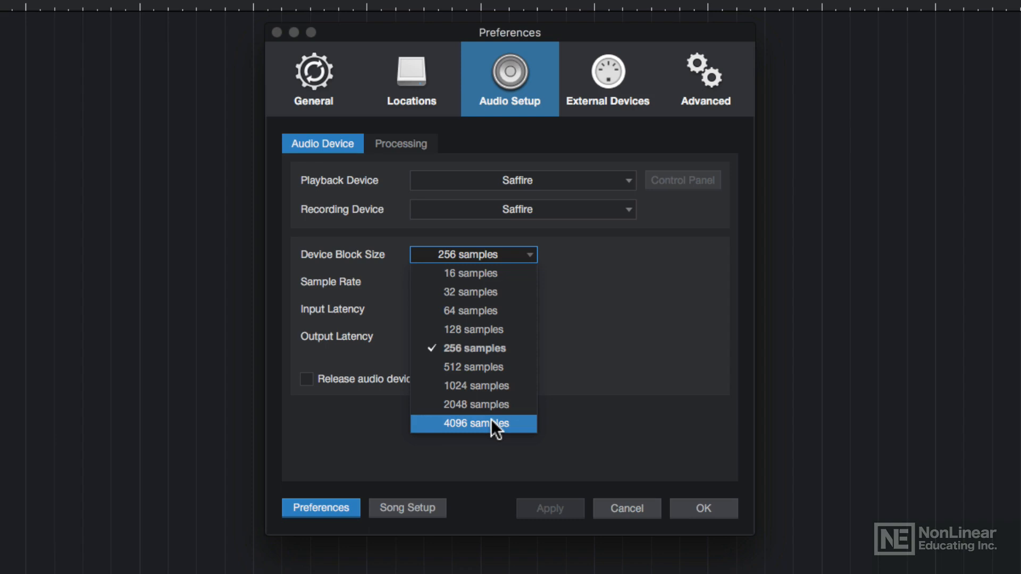
Try a 32-sample device block size, then set it back to 256 samples (about 8 ms latency).
{"action": "left_click", "coordinate": [469, 291]}
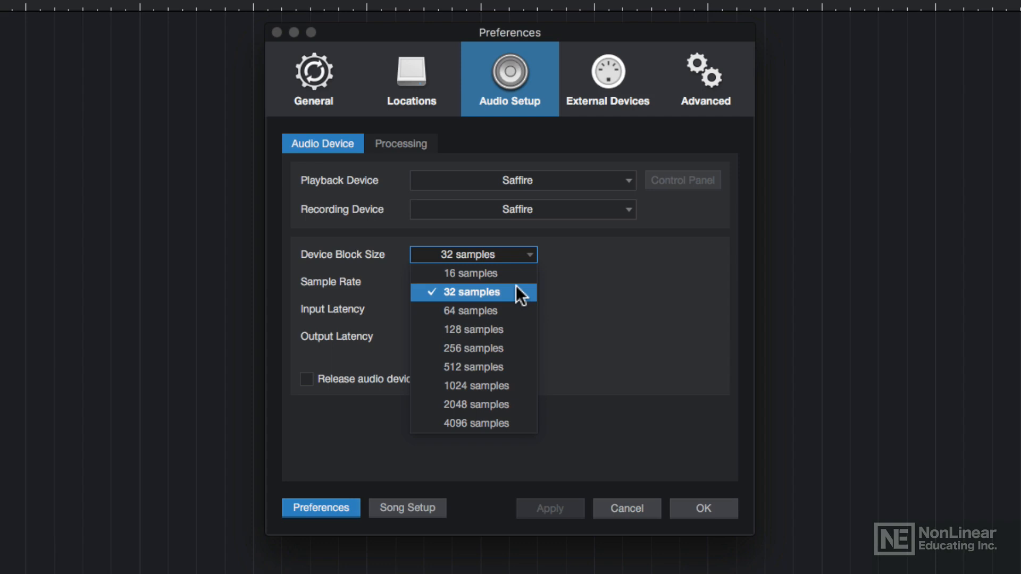
{"action": "left_click", "coordinate": [468, 291]}
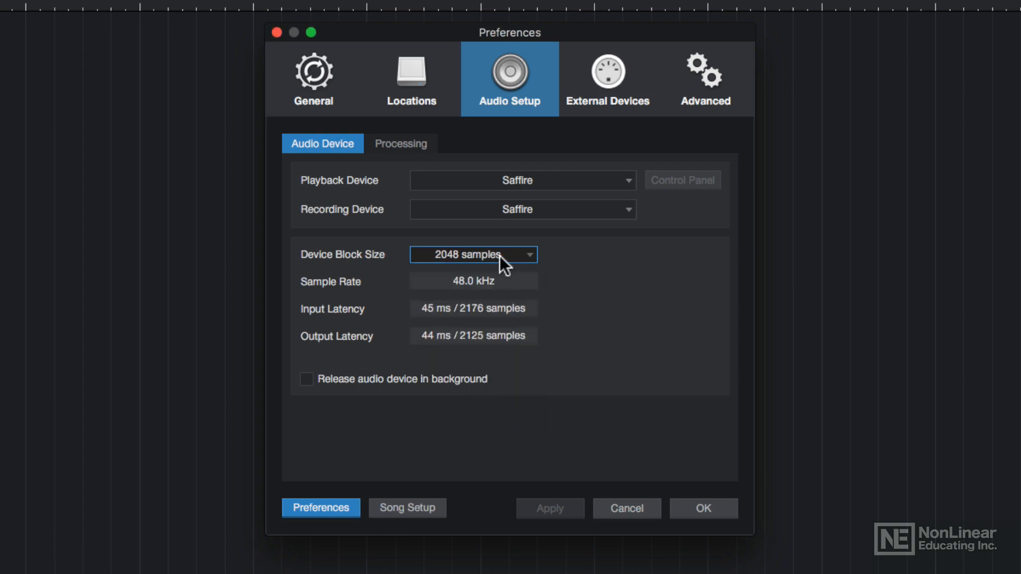
{"action": "left_click", "coordinate": [473, 254]}
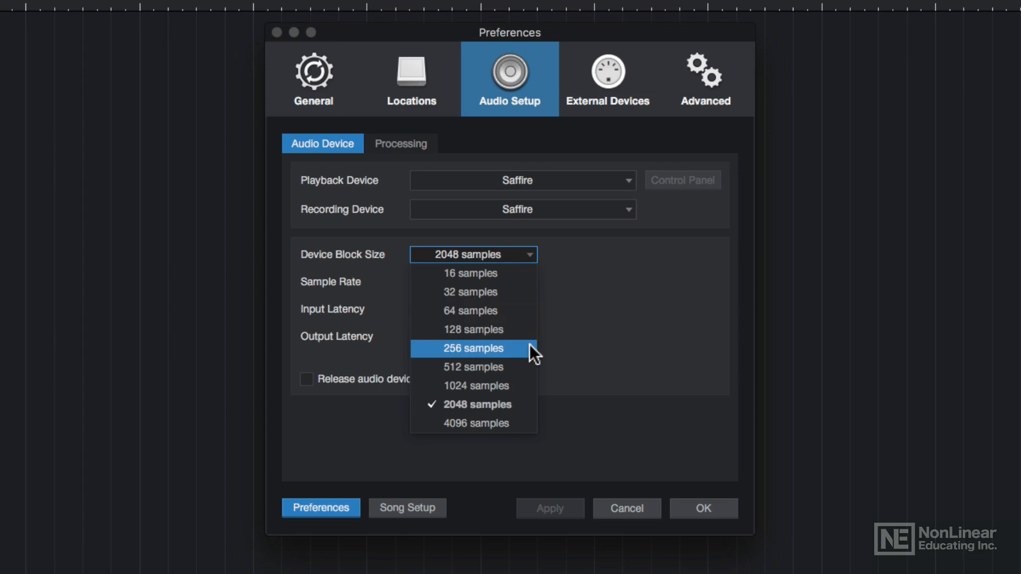
{"action": "left_click", "coordinate": [472, 349]}
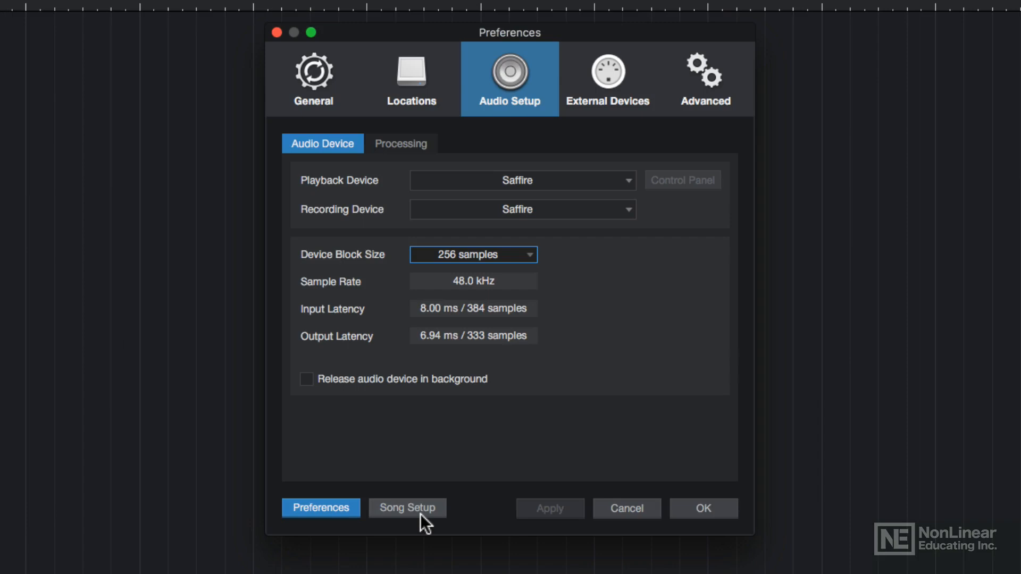
Show Song Setup's Audio I/O Setup, review the outputs, then the Saffire input channels.
{"action": "left_click", "coordinate": [407, 508]}
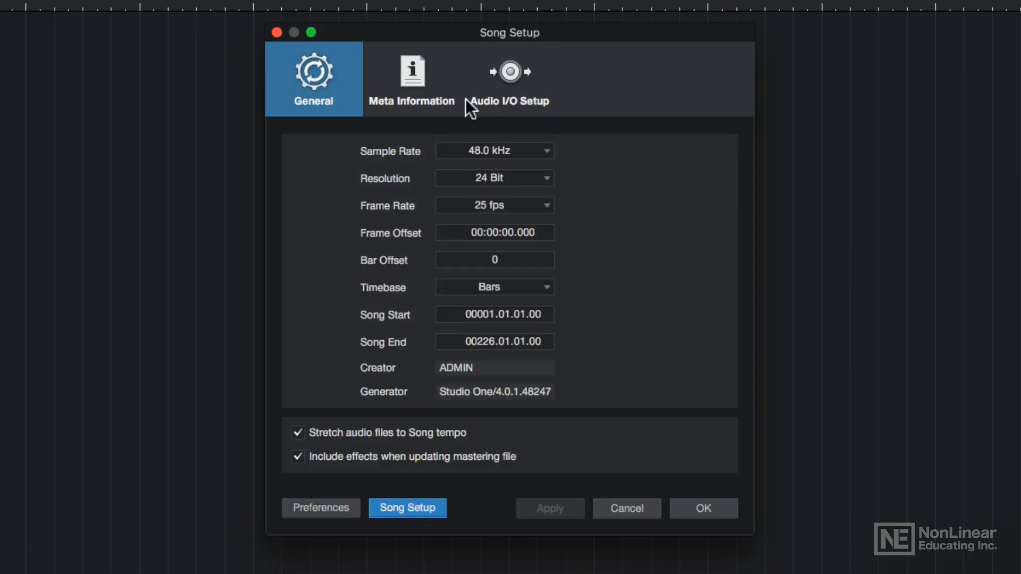
{"action": "left_click", "coordinate": [509, 79]}
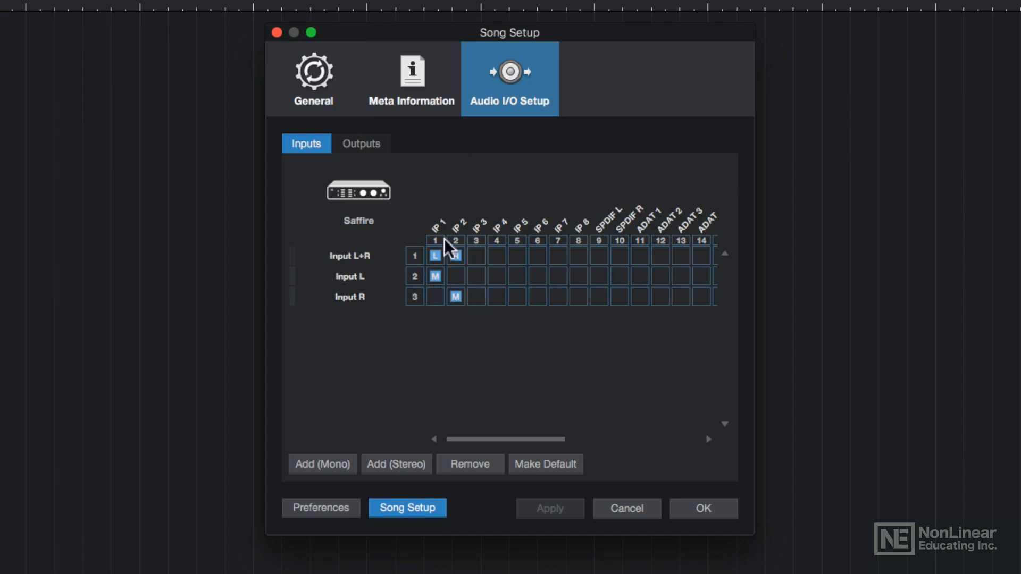
{"action": "mouse_move", "coordinate": [459, 330]}
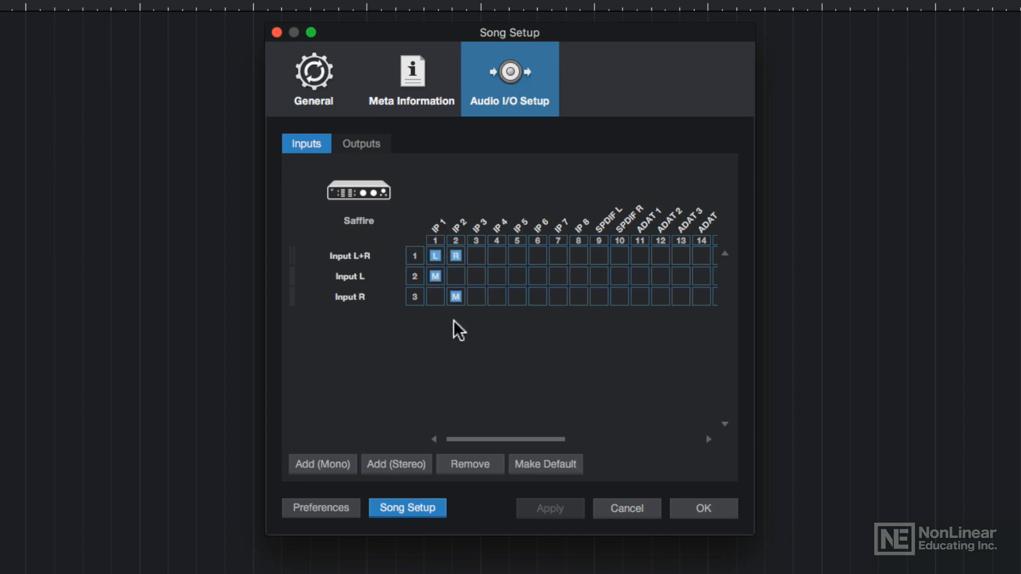
{"action": "left_click", "coordinate": [361, 143]}
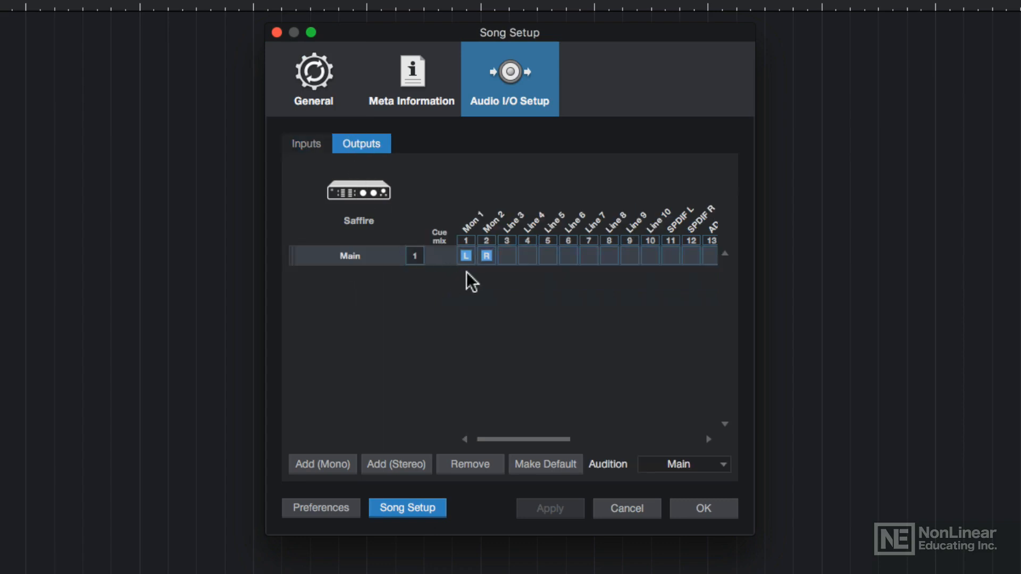
{"action": "mouse_move", "coordinate": [636, 242]}
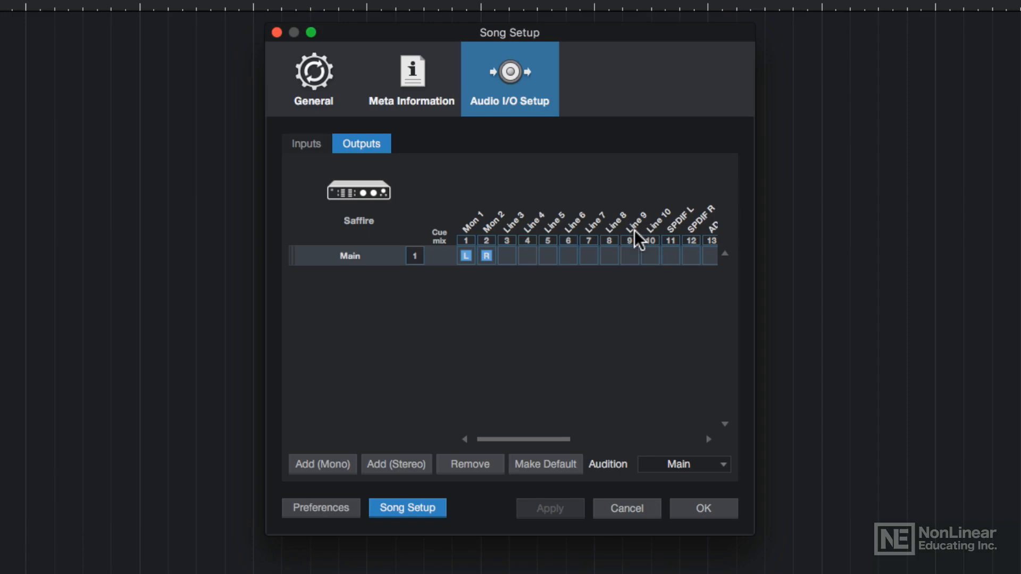
{"action": "mouse_move", "coordinate": [504, 279]}
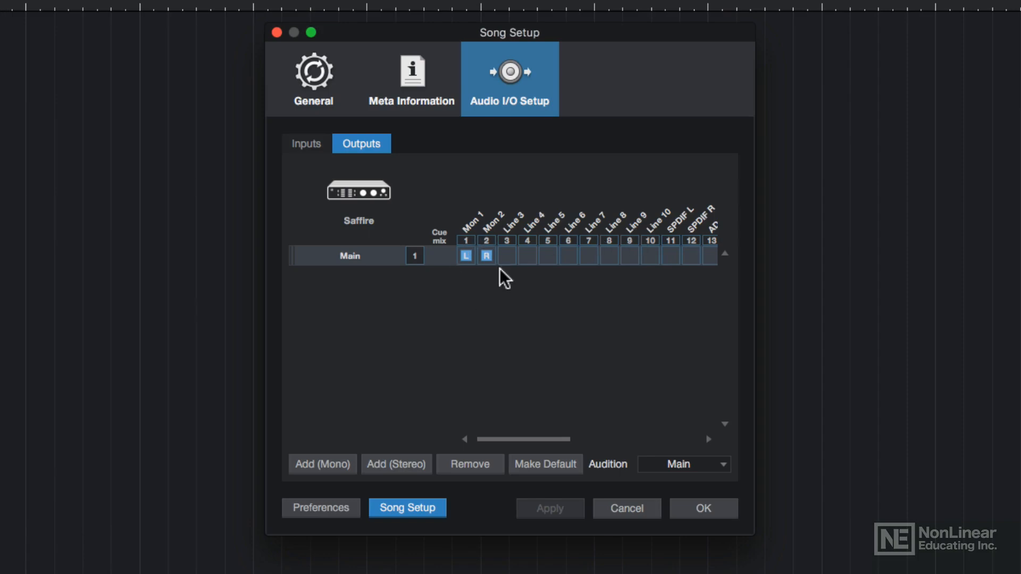
{"action": "mouse_move", "coordinate": [477, 288]}
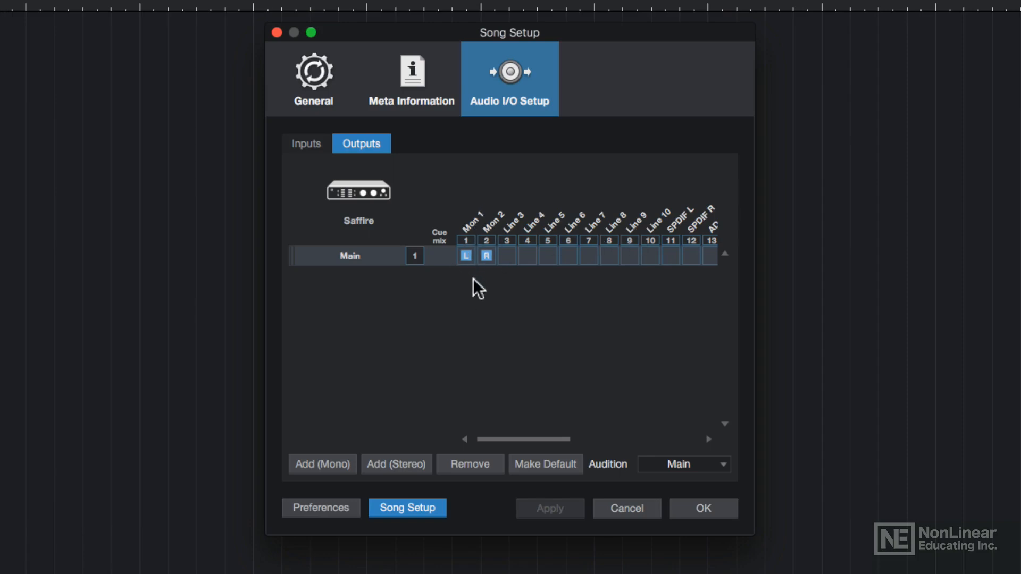
{"action": "mouse_move", "coordinate": [390, 228]}
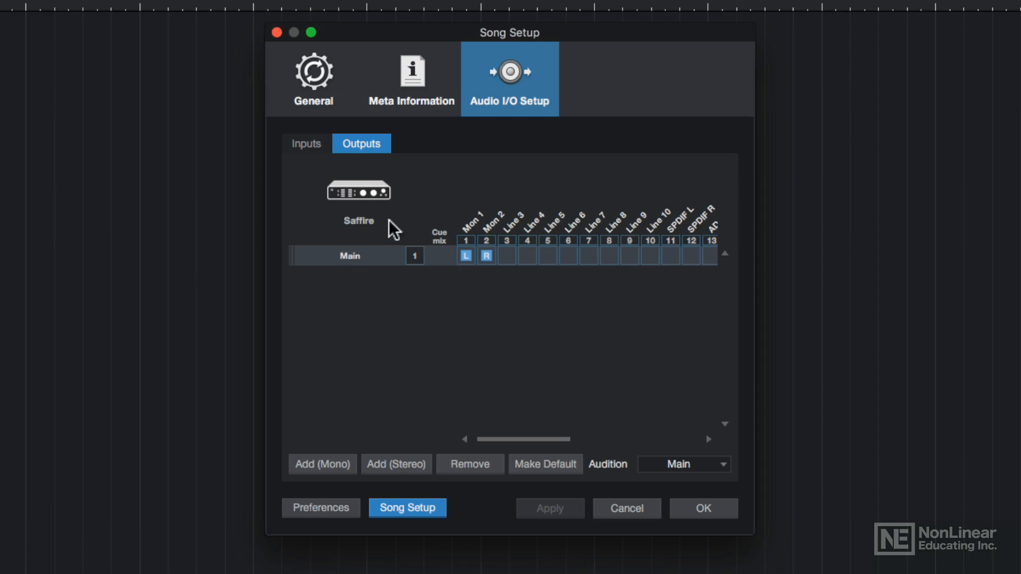
{"action": "left_click", "coordinate": [306, 144]}
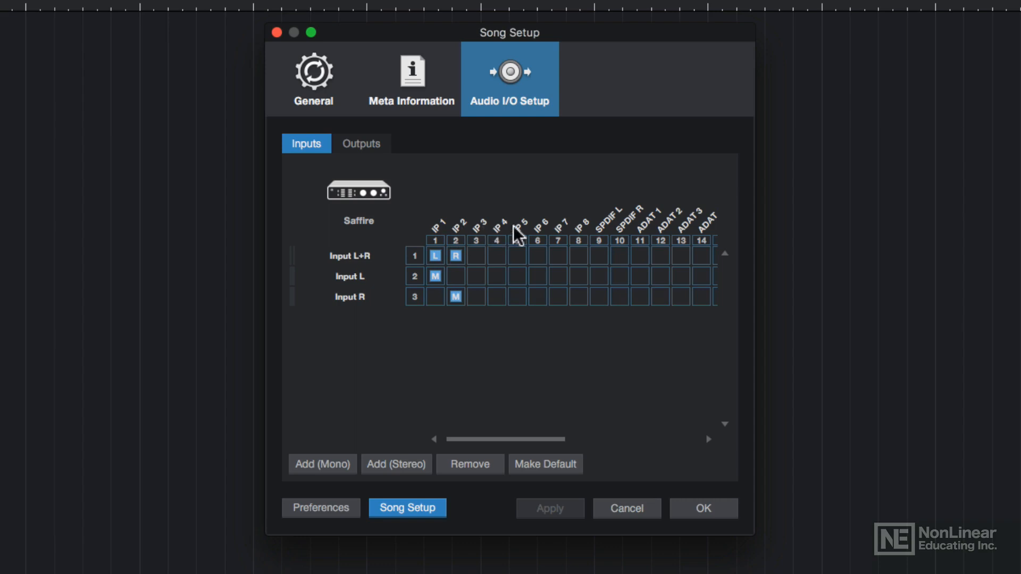
{"action": "mouse_move", "coordinate": [580, 204]}
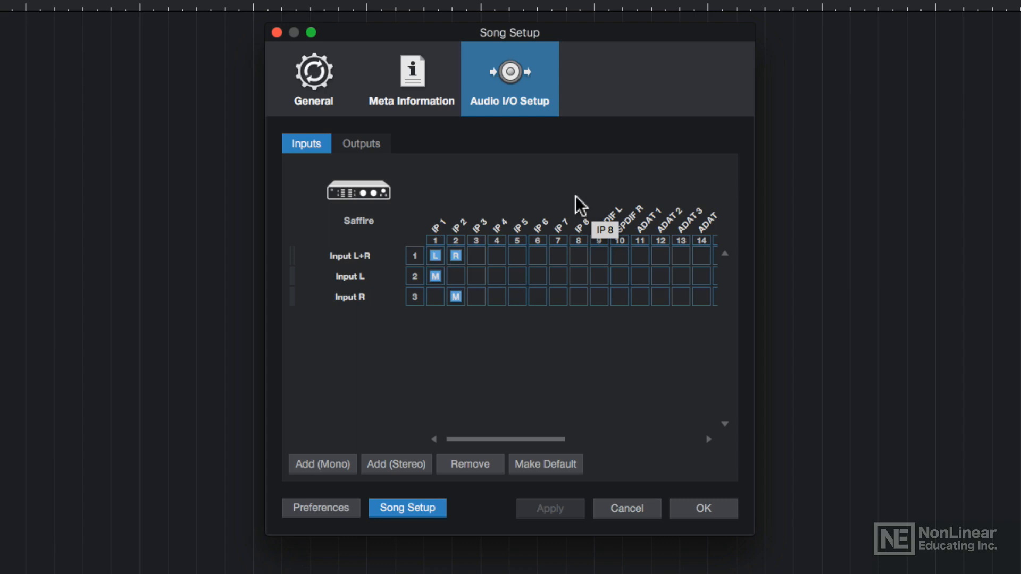
{"action": "mouse_move", "coordinate": [374, 316]}
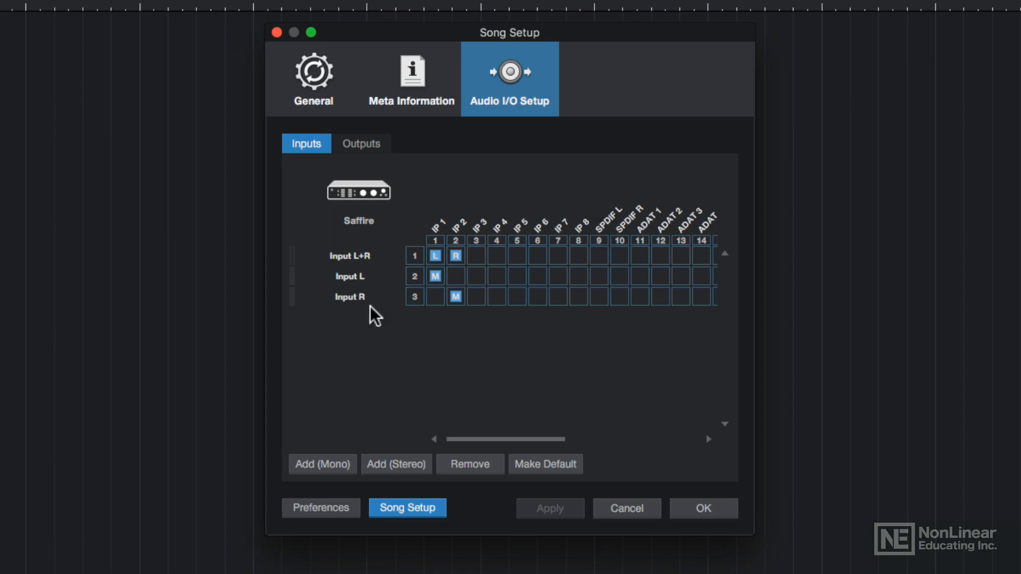
{"action": "mouse_move", "coordinate": [377, 319]}
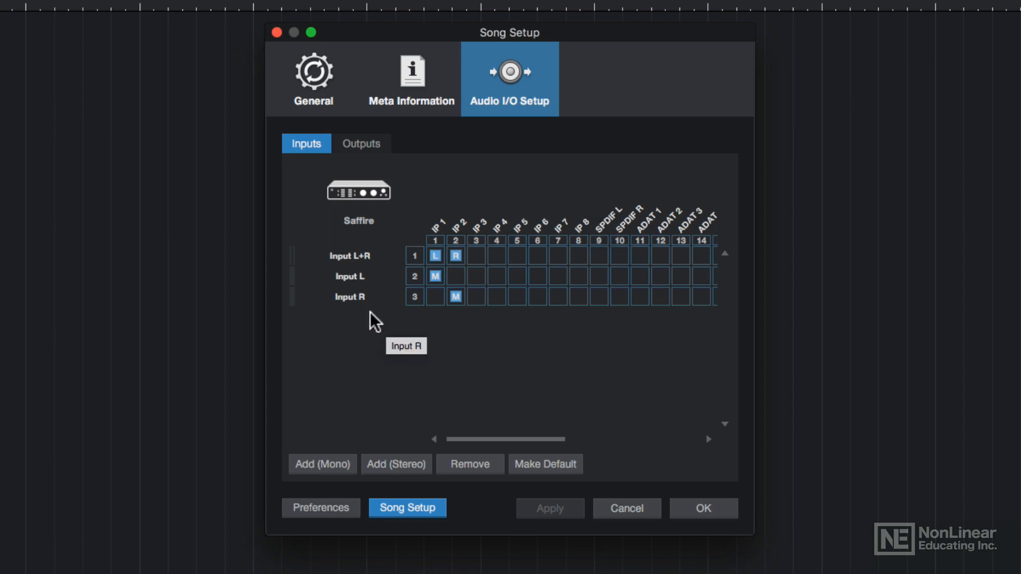
Remove all existing inputs and add eight mono inputs, Input 1 to Input 8.
{"action": "left_click", "coordinate": [350, 297]}
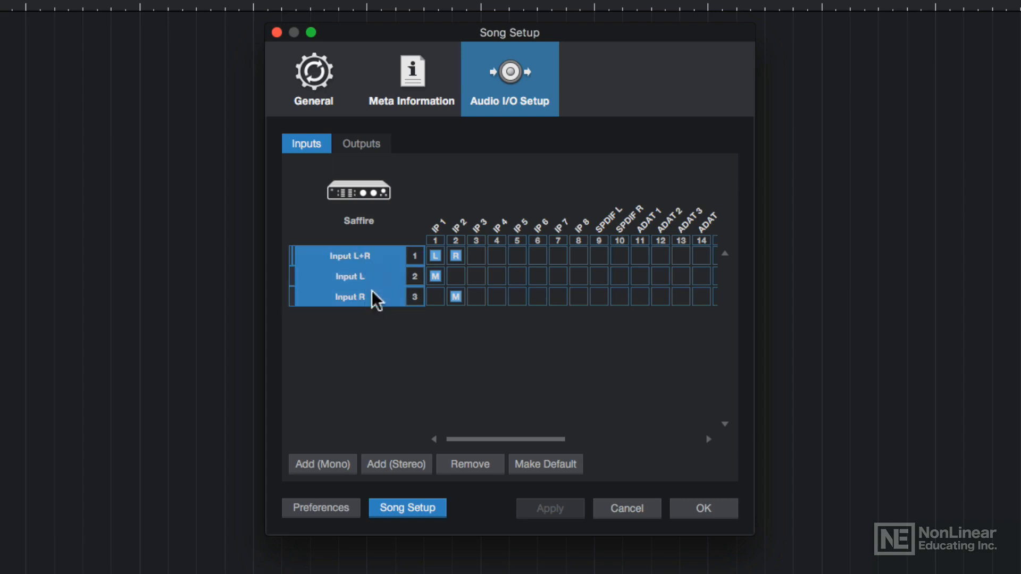
{"action": "left_click", "coordinate": [468, 465]}
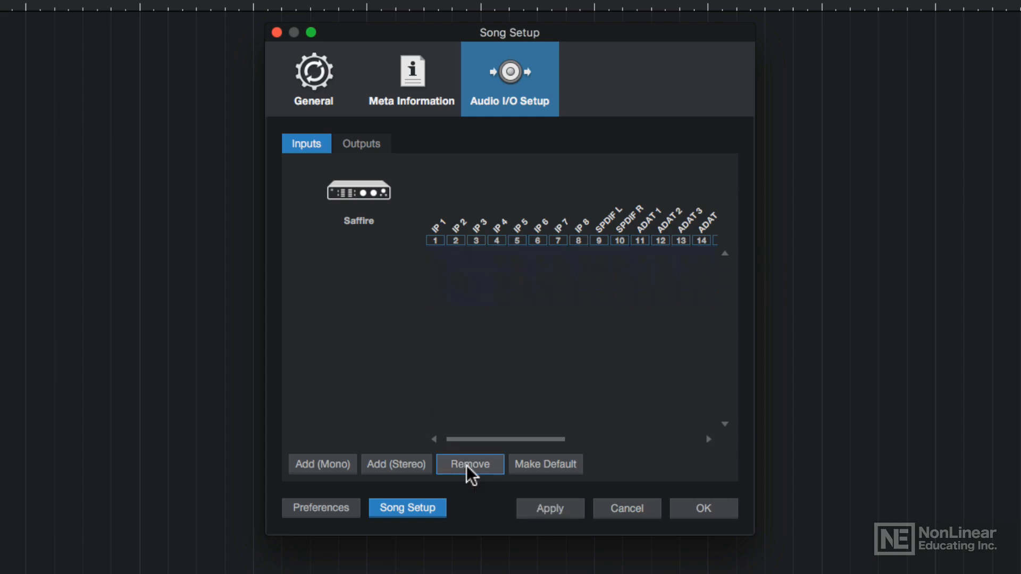
{"action": "left_click", "coordinate": [321, 464]}
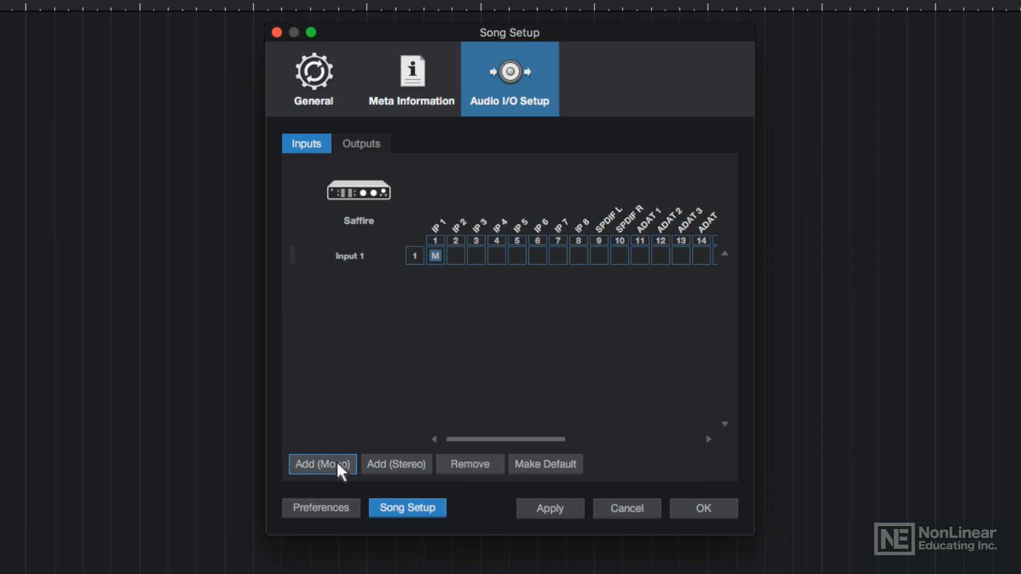
{"action": "left_click", "coordinate": [323, 464]}
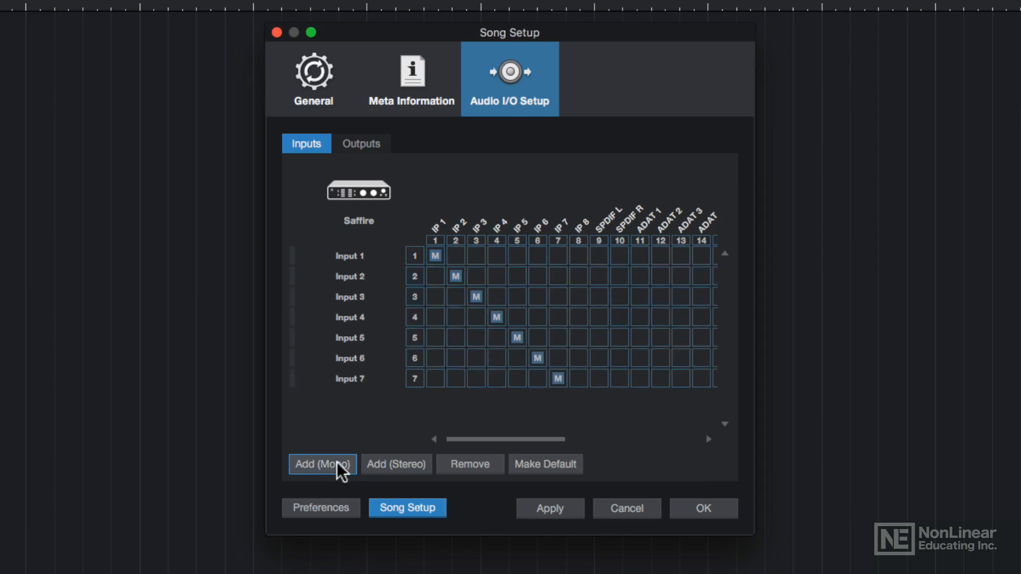
{"action": "left_click", "coordinate": [322, 465]}
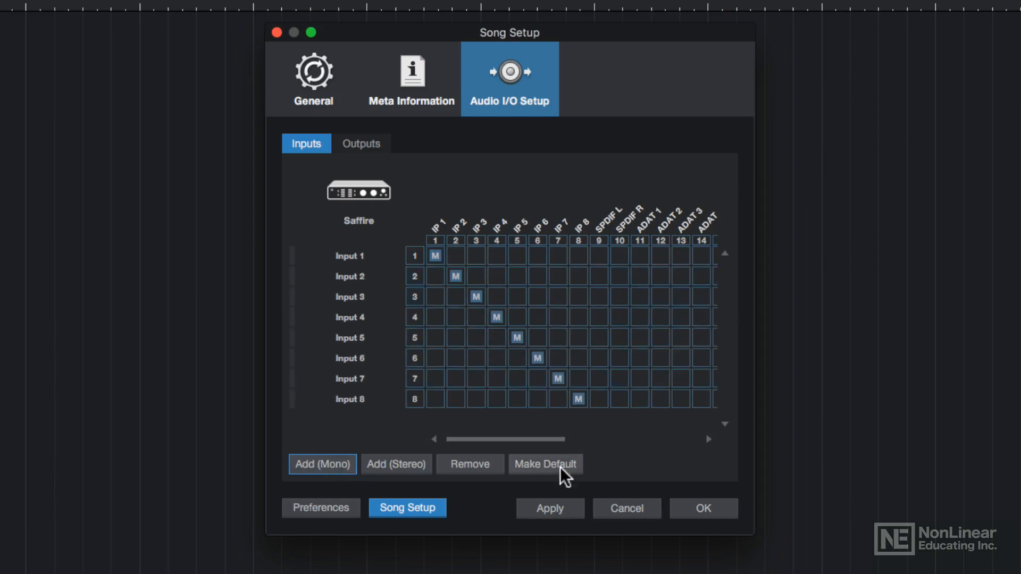
Make this eight-input setup the default for new songs and confirm.
{"action": "left_click", "coordinate": [545, 465]}
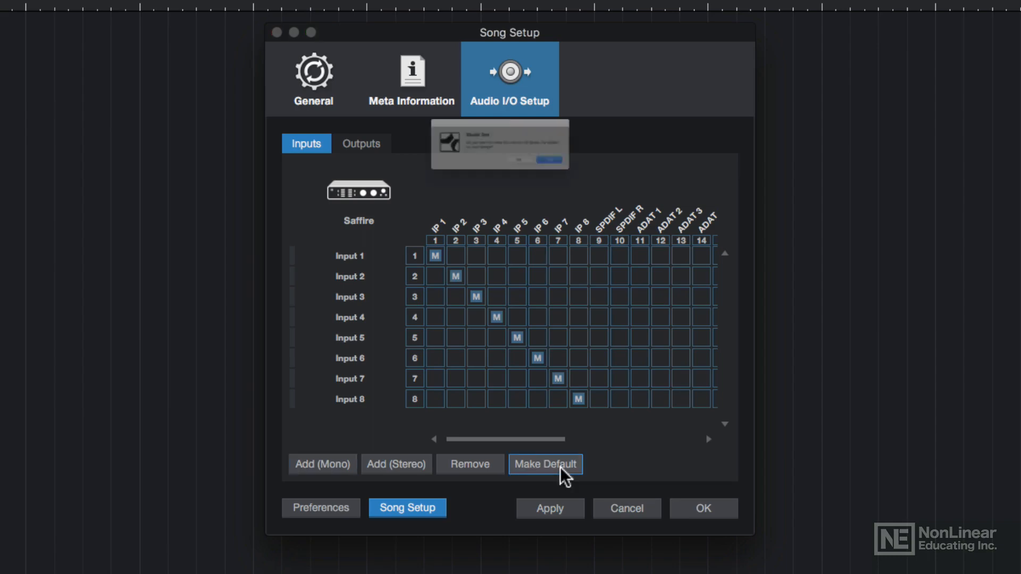
{"action": "left_click", "coordinate": [544, 465]}
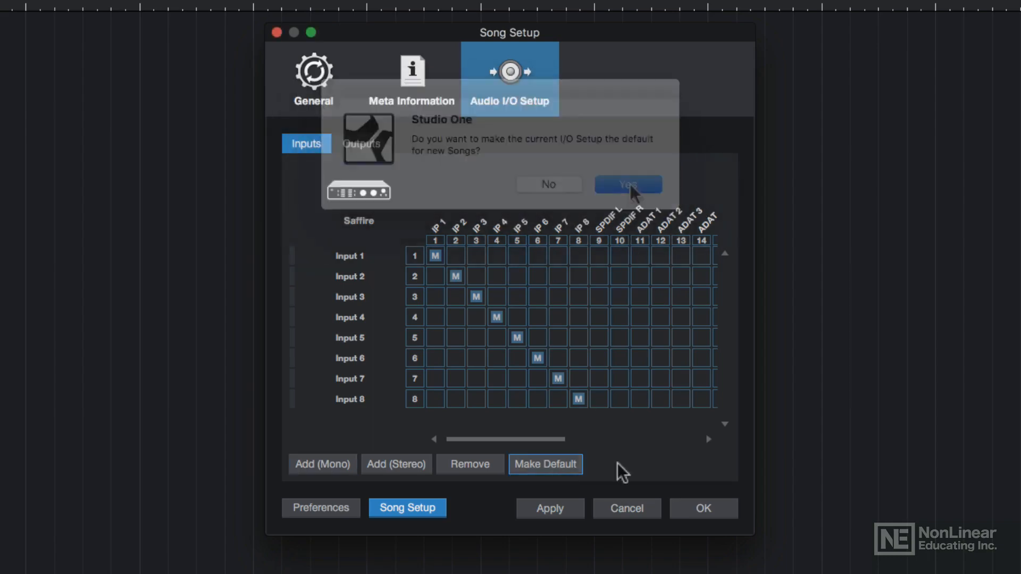
{"action": "left_click", "coordinate": [627, 184]}
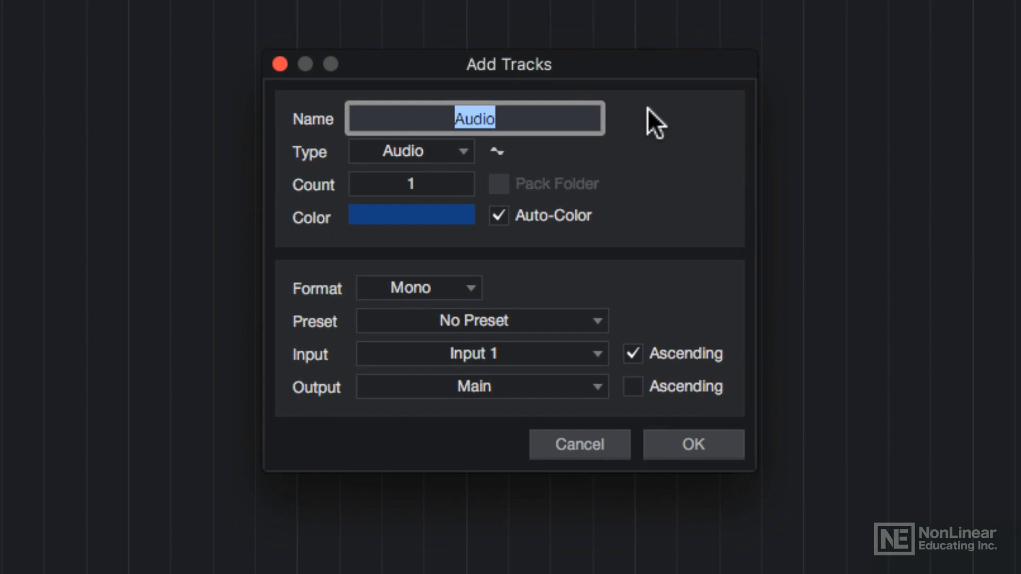
Create a mono Audio track recording from Input 1, keeping track type Audio.
{"action": "left_click", "coordinate": [410, 151]}
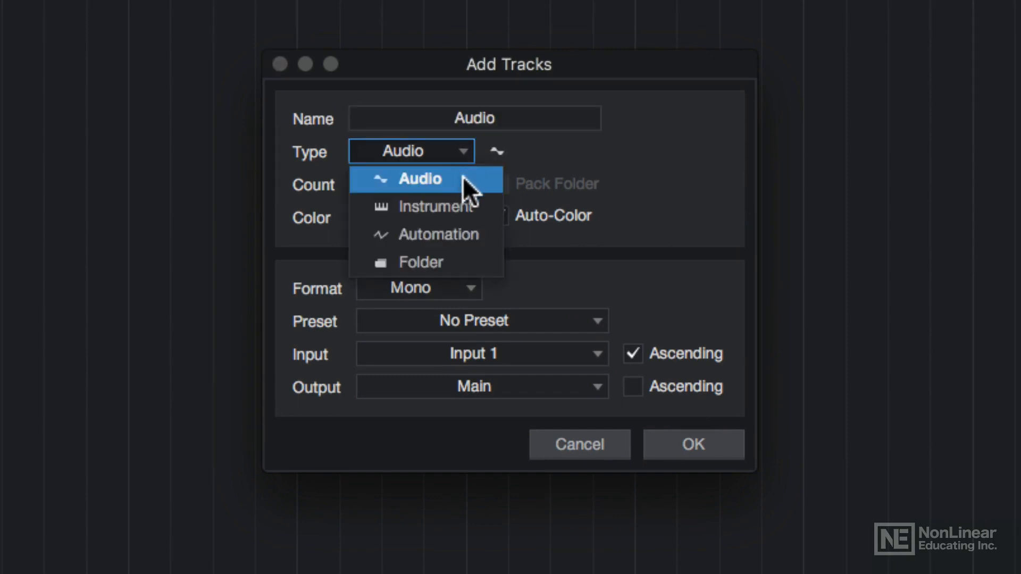
{"action": "left_click", "coordinate": [422, 179]}
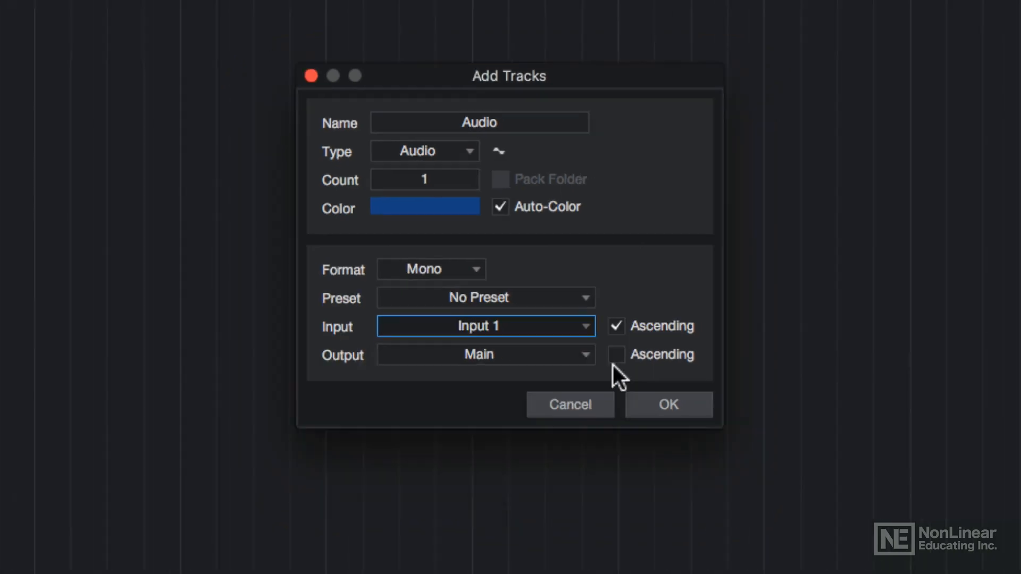
{"action": "left_click", "coordinate": [668, 404]}
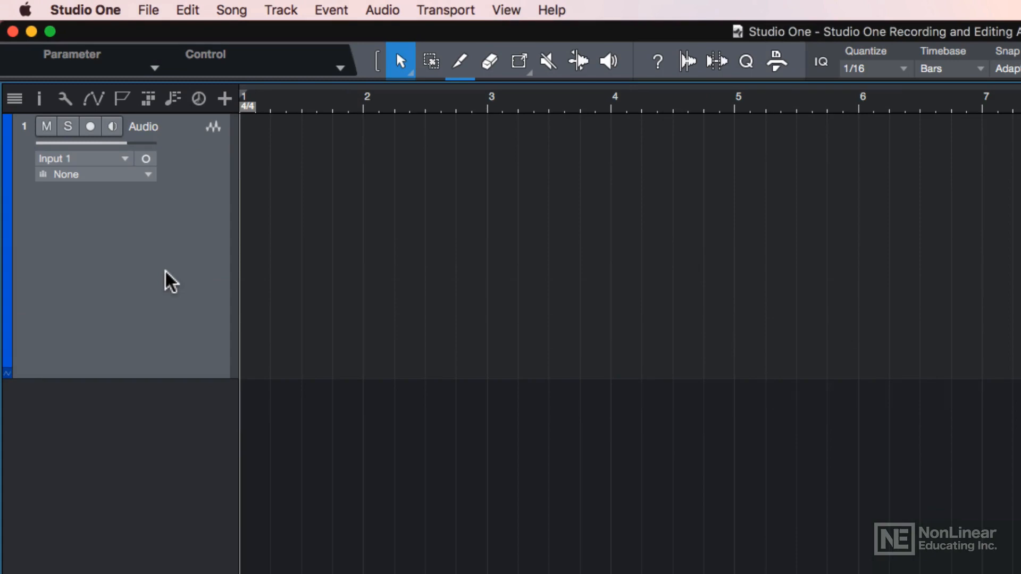
Monitor and record-arm the Audio track, disarm it, then list its Input 1–8 choices.
{"action": "left_click", "coordinate": [111, 127]}
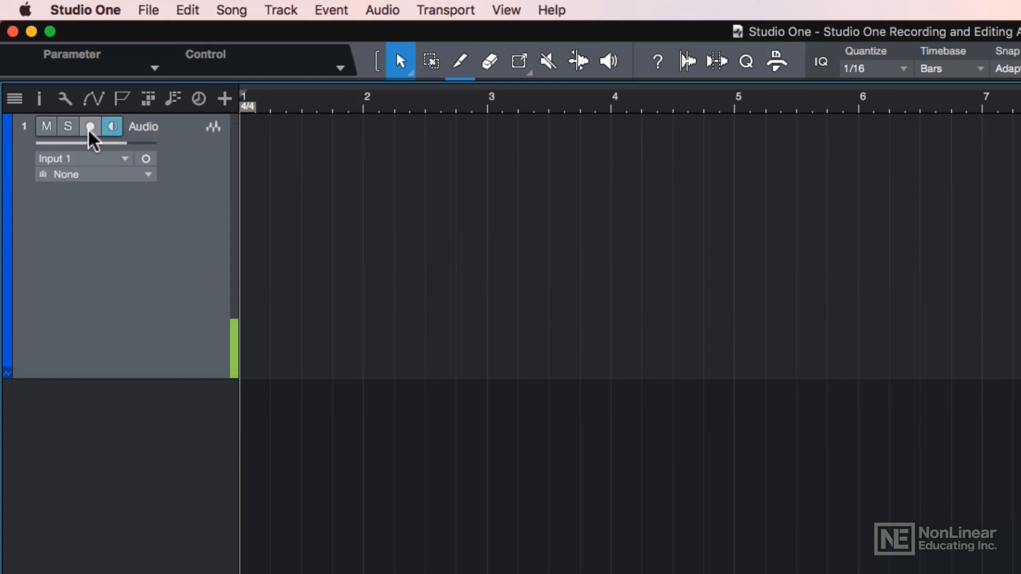
{"action": "left_click", "coordinate": [90, 126]}
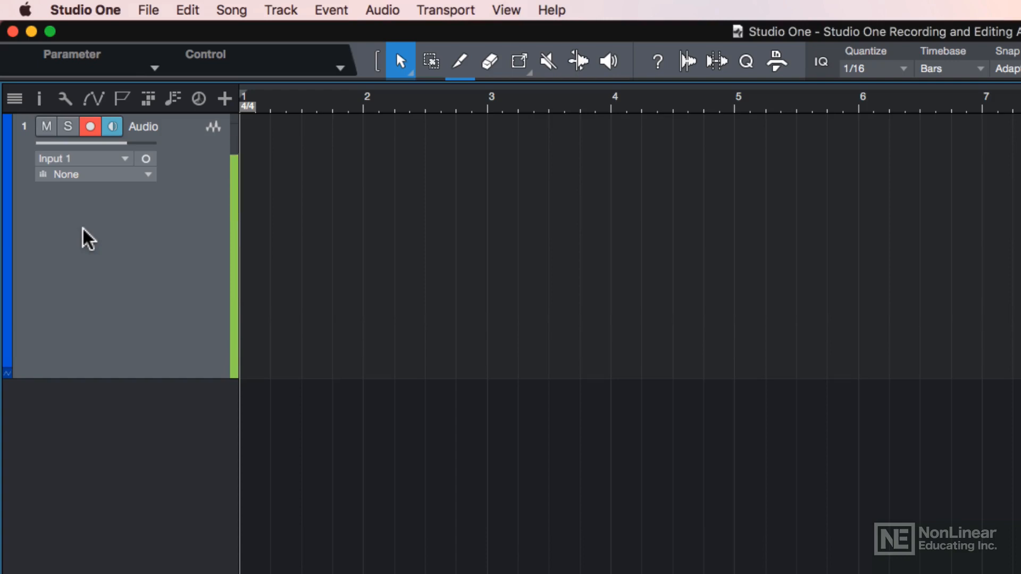
{"action": "left_click", "coordinate": [90, 126]}
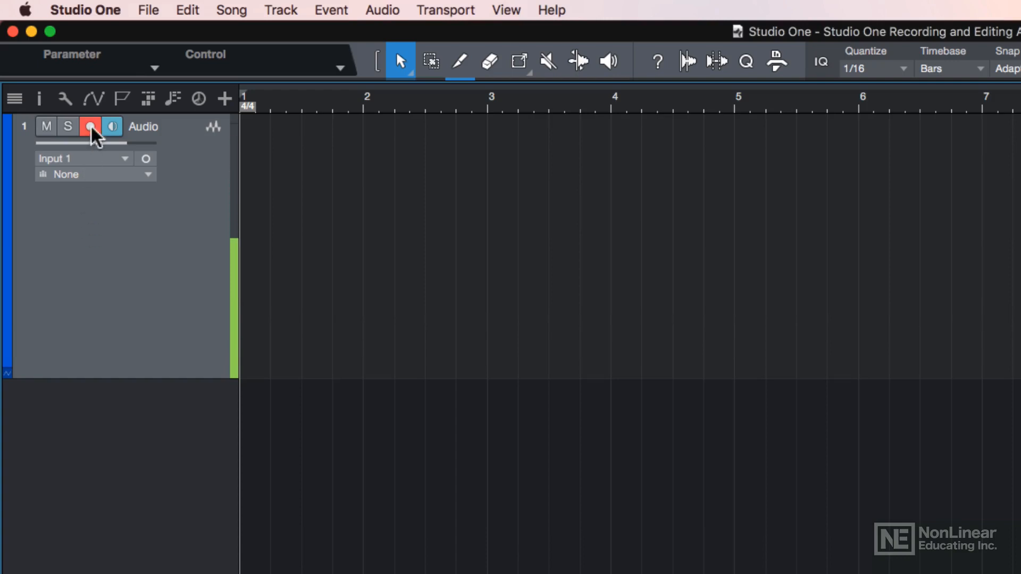
{"action": "left_click", "coordinate": [90, 127]}
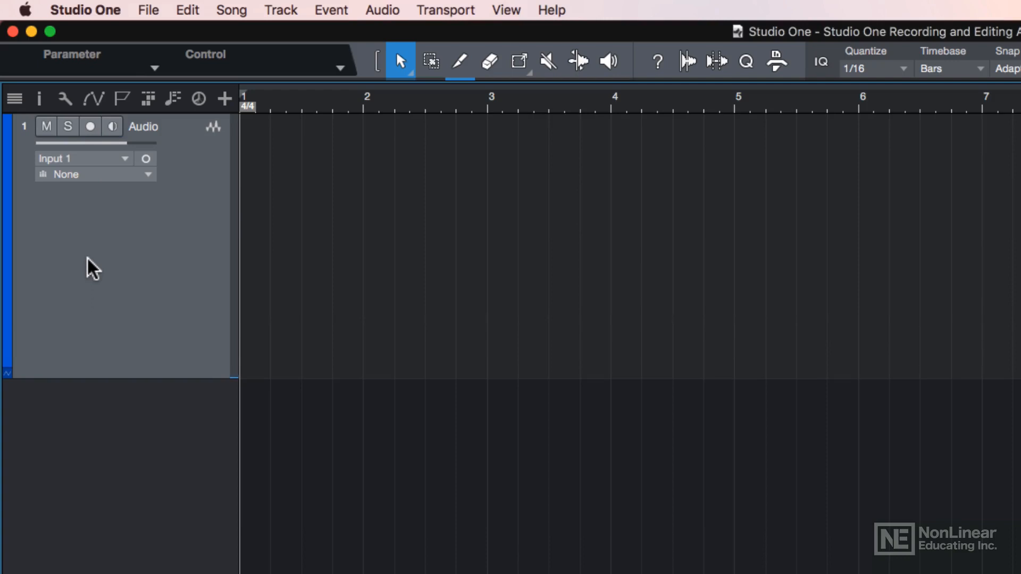
{"action": "left_click", "coordinate": [83, 158]}
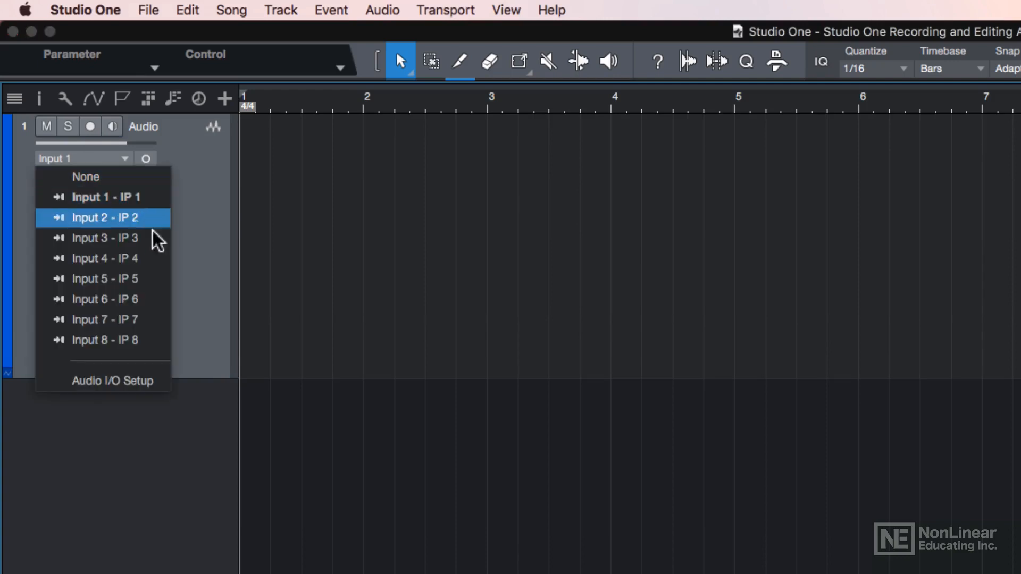
{"action": "mouse_move", "coordinate": [114, 381]}
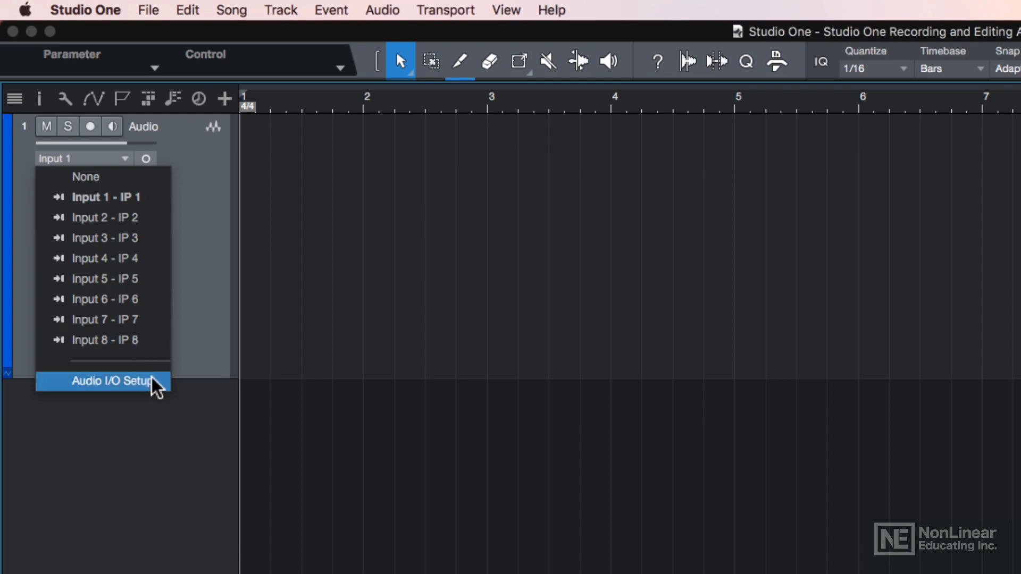
Choose Audio I/O Setup from the track input list to show Inputs 1–8 on IP 1–8.
{"action": "left_click", "coordinate": [111, 381]}
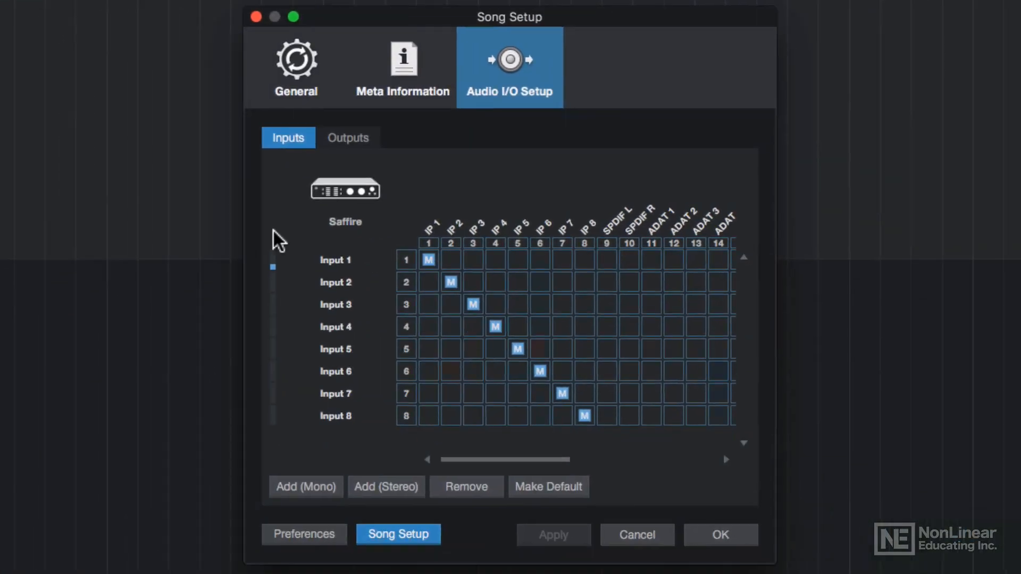